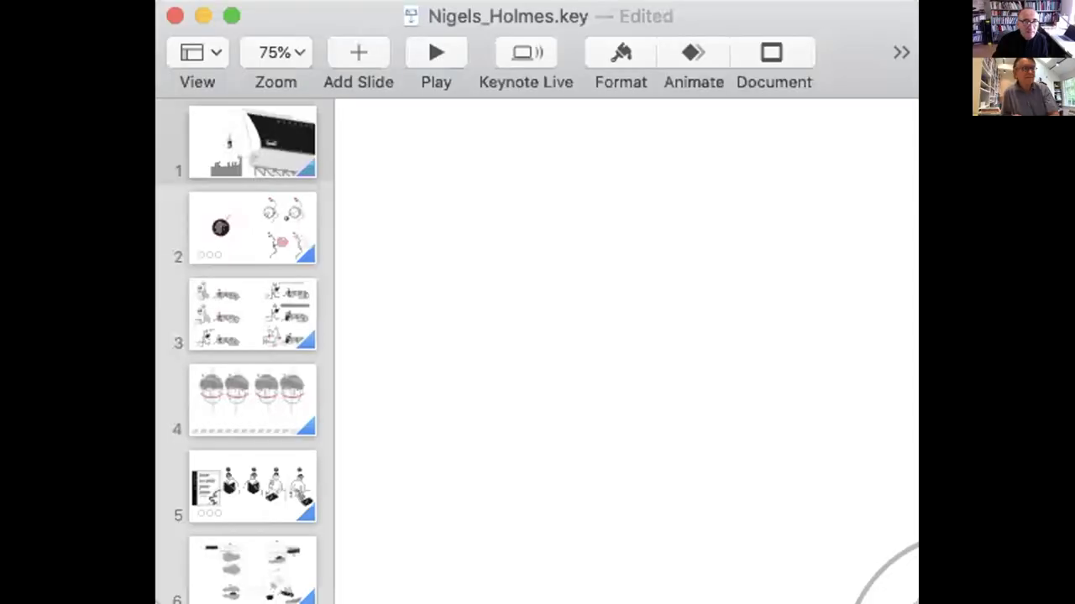
- Play the Nigels_Holmes deck full-screen, landing on the ship-launch champagne bottle slide
{"action": "left_click", "coordinate": [435, 52]}
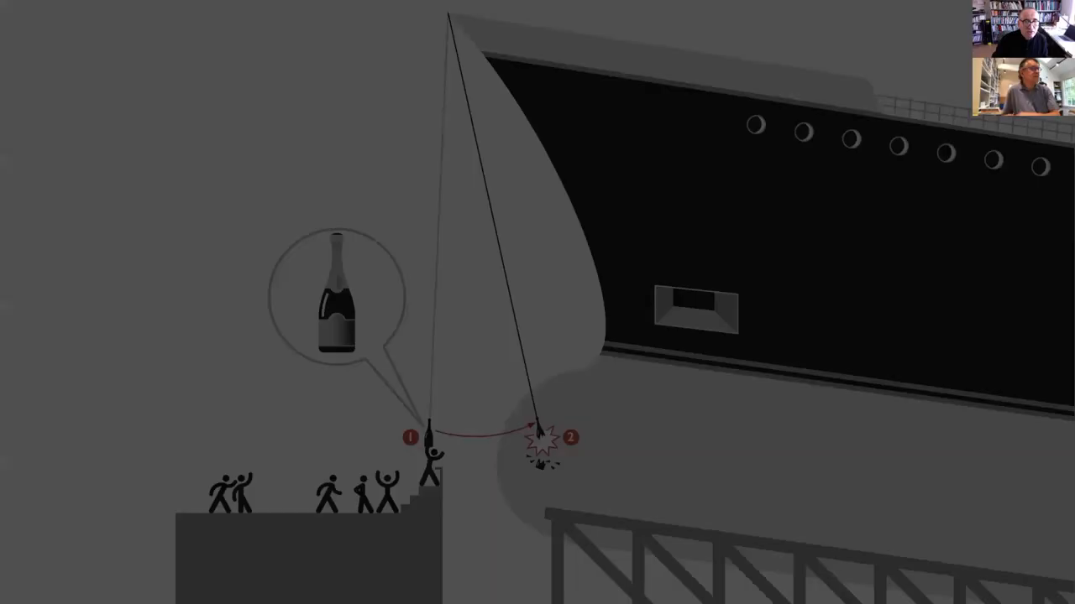